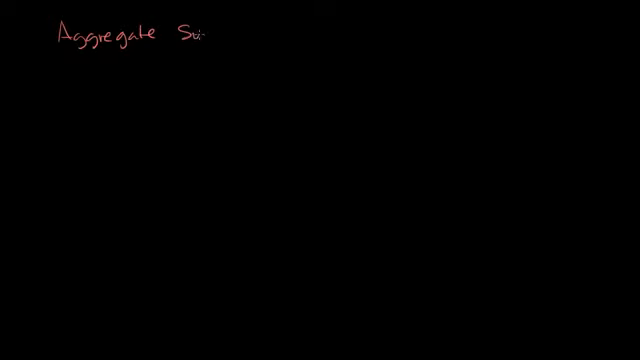
Handwrite 'Aggregate Supply' in red with a green '*long-run' note below.
{"action": "type", "text": "upply"}
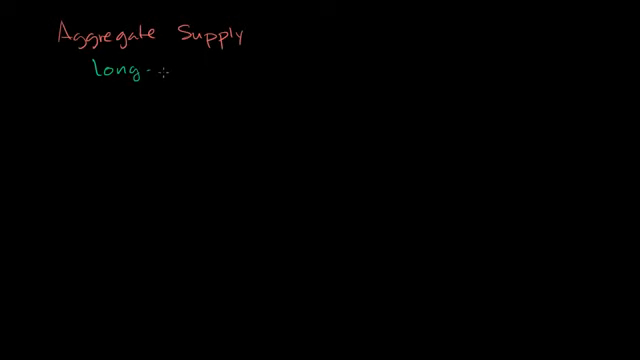
{"action": "type", "text": "run"}
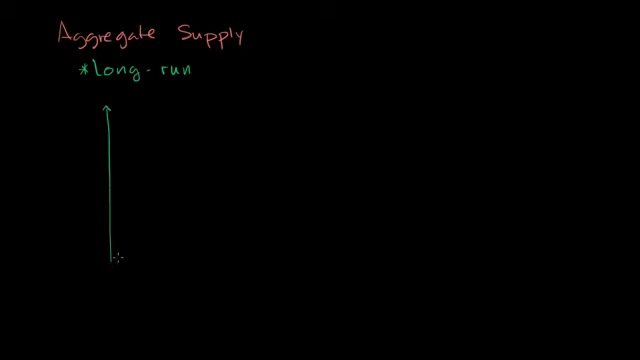
Draw the horizontal axis and label the axes 'P' and 'Real GDP' in yellow.
{"action": "left_click_drag", "start_coordinate": [112, 258], "coordinate": [275, 268]}
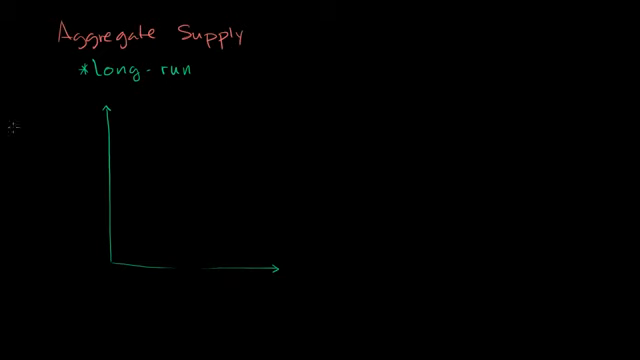
{"action": "type", "text": "P"}
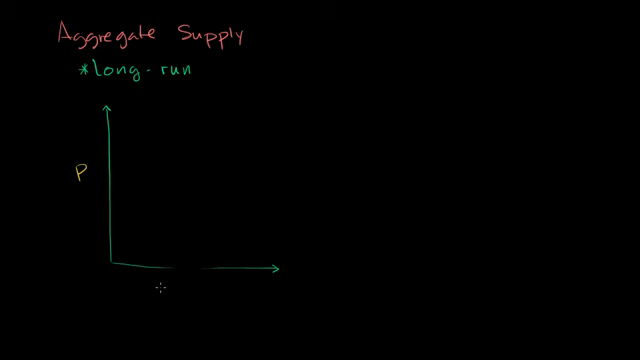
{"action": "type", "text": "Real GDP"}
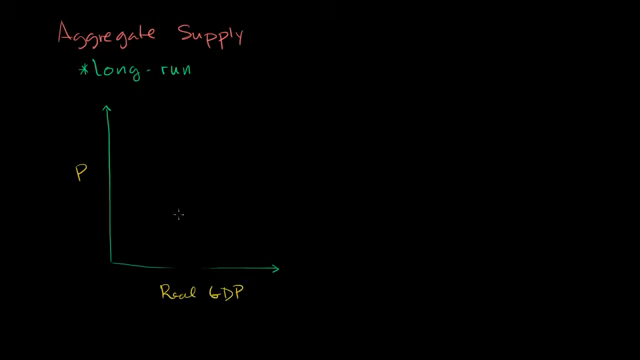
{"action": "mouse_move", "coordinate": [162, 189]}
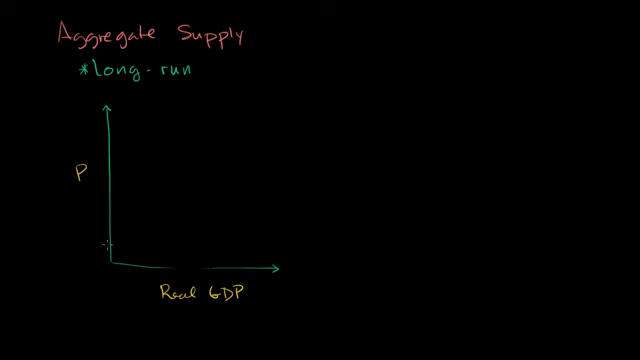
{"action": "mouse_move", "coordinate": [186, 117]}
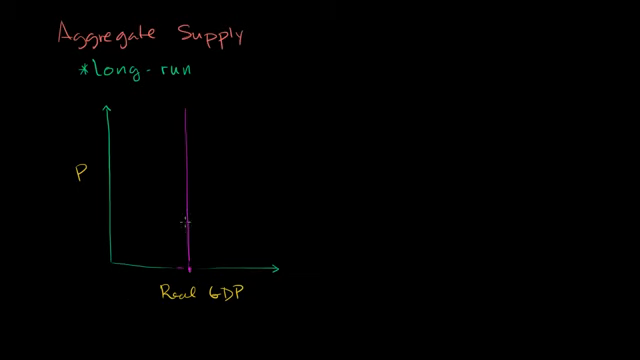
{"action": "mouse_move", "coordinate": [178, 233]}
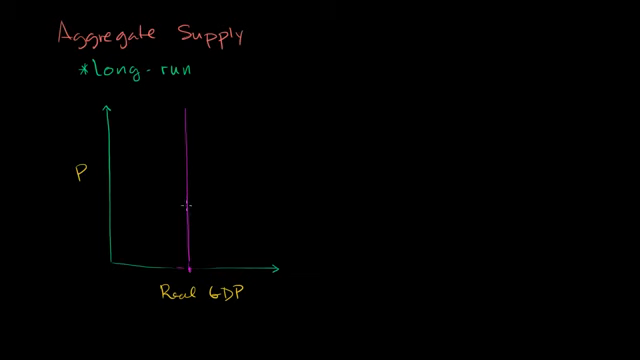
{"action": "mouse_move", "coordinate": [174, 257]}
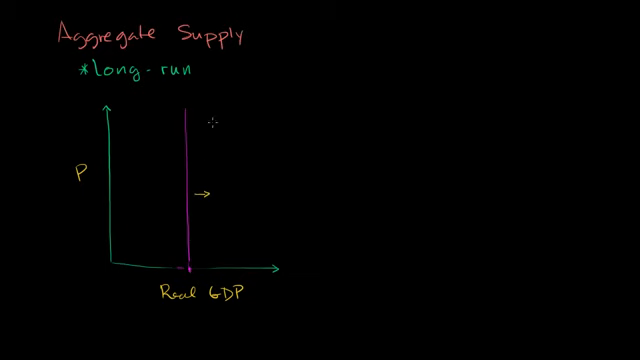
{"action": "mouse_move", "coordinate": [218, 242]}
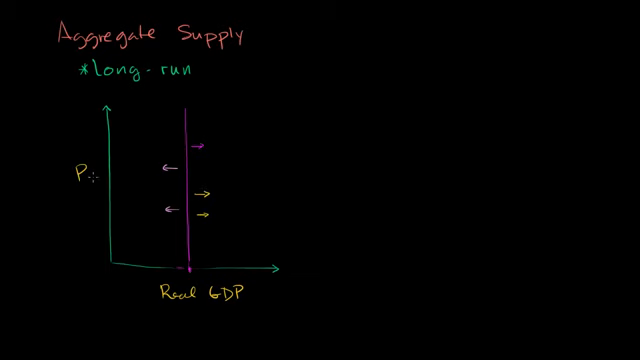
{"action": "mouse_move", "coordinate": [162, 237]}
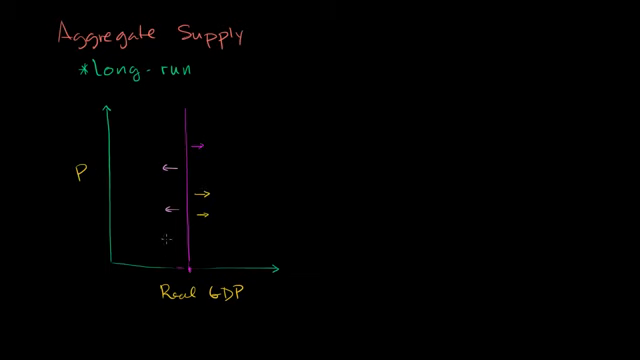